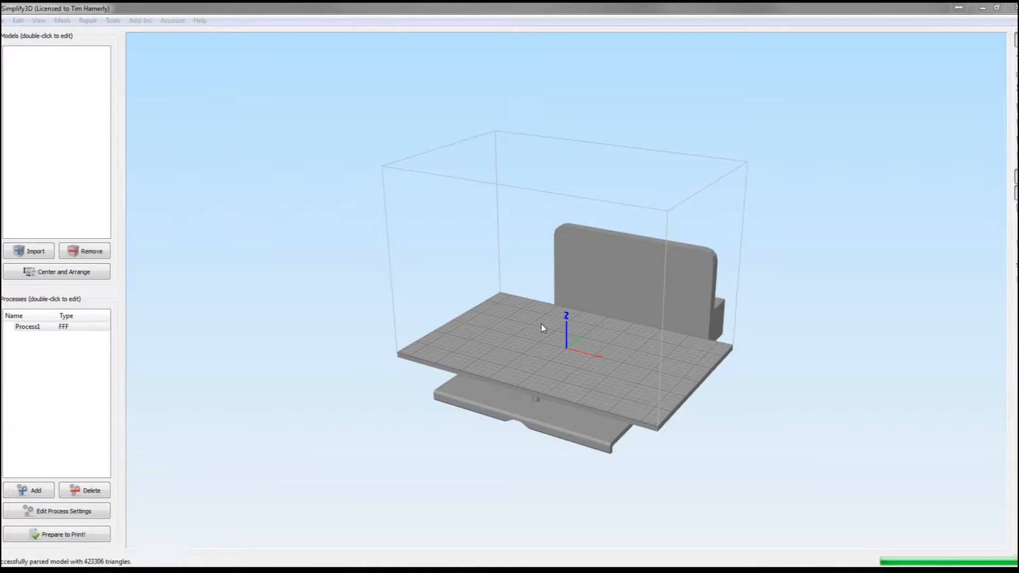
Bring the westnile_fixed capsid onto the plate and show its position and scale settings.
click(36, 251)
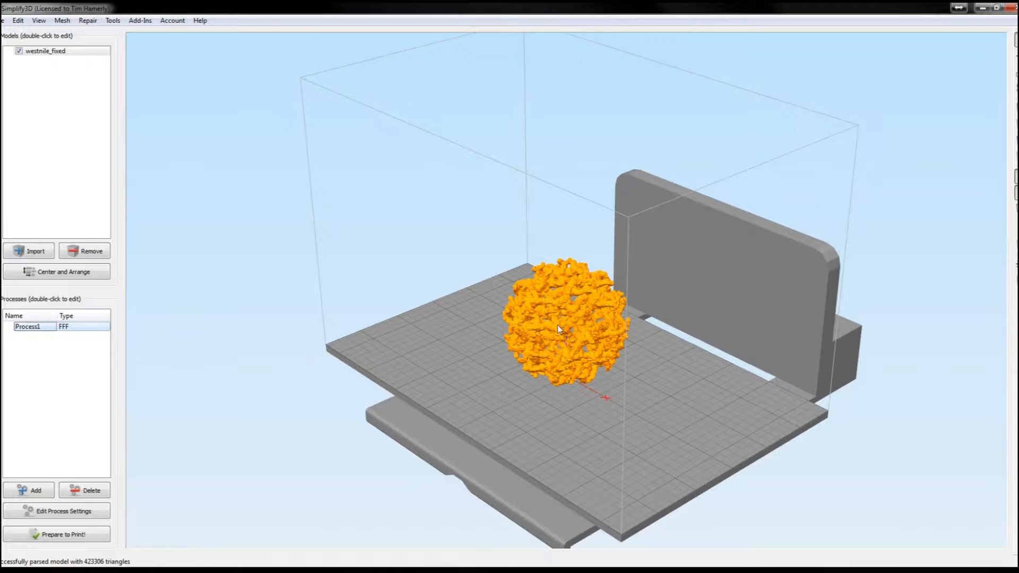
double_click(46, 51)
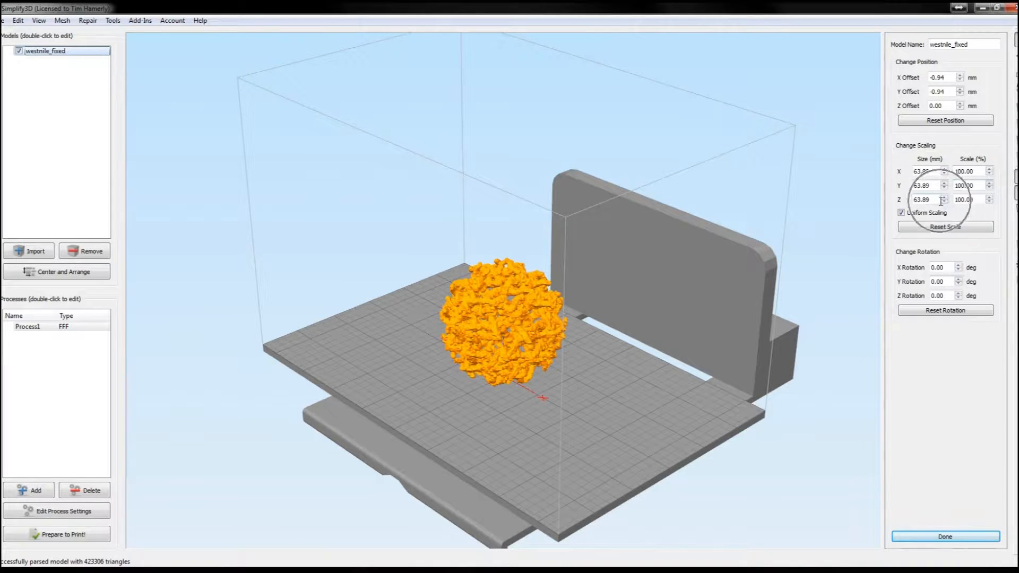
Select the capsid's size value so it can be replaced with 100 mm.
triple_click(921, 199)
text(100)
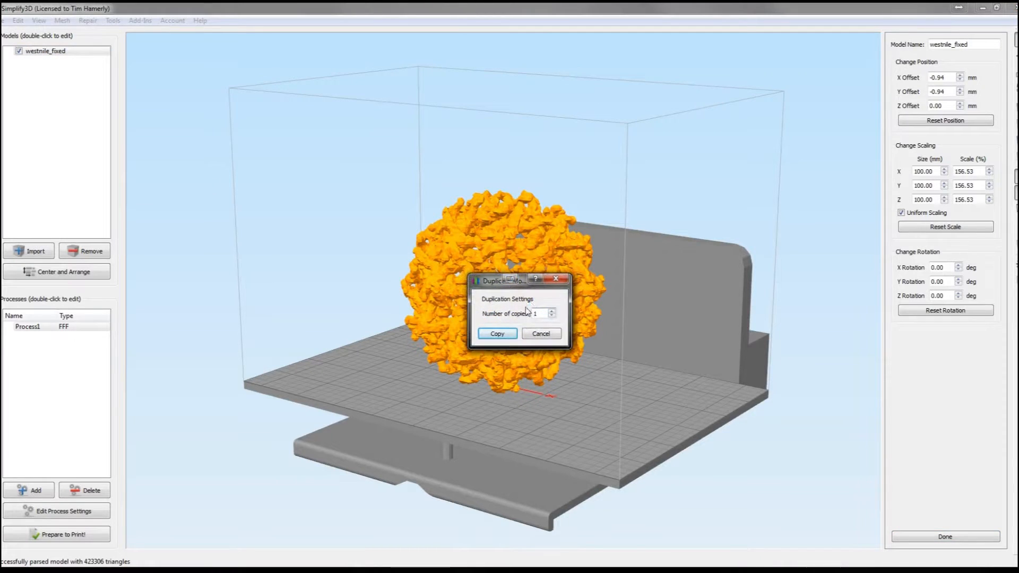
Copy the capsid once, giving a second 100 mm westnile_fixed(2) beside the original.
click(497, 333)
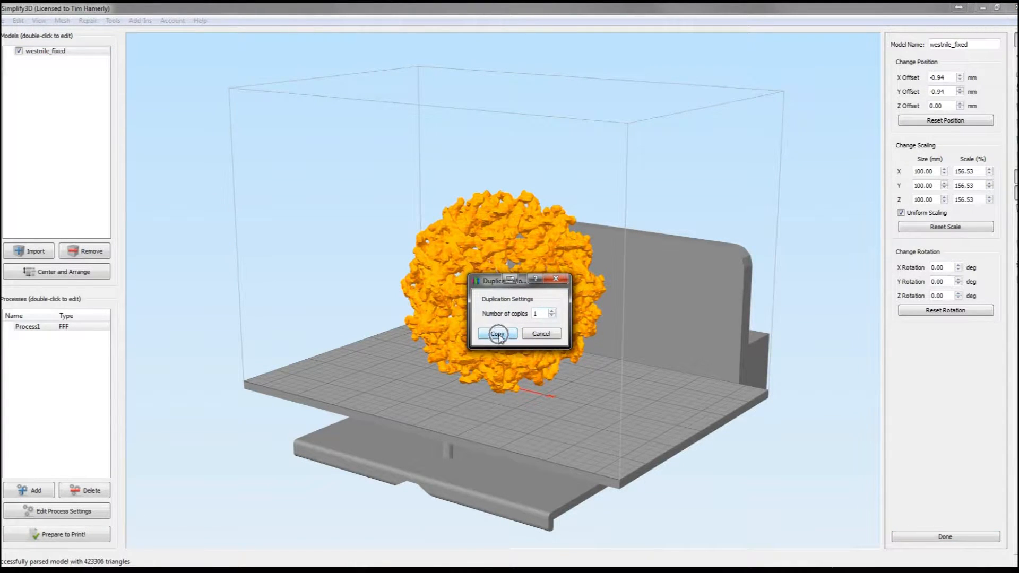
click(497, 334)
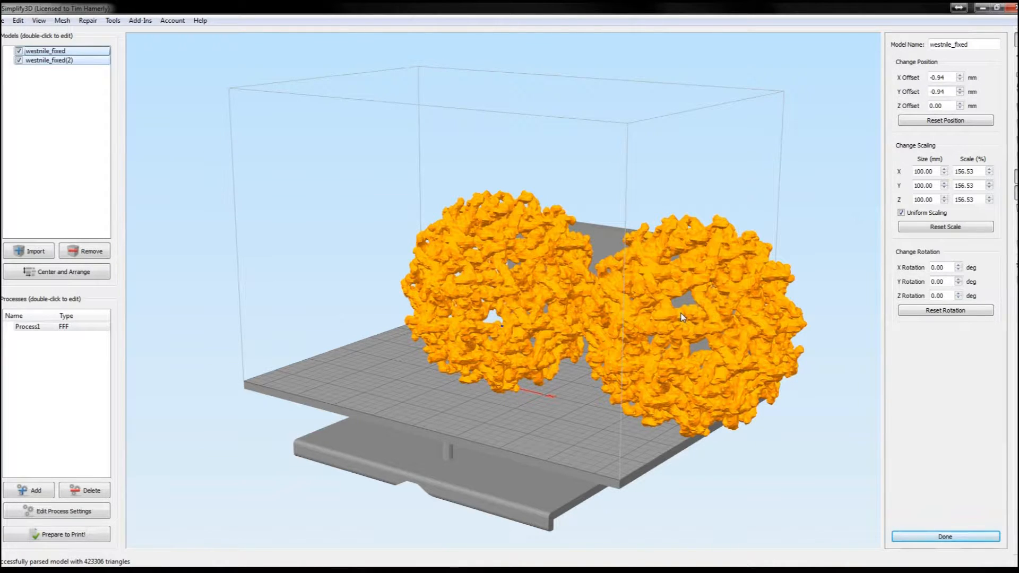
mouse_move(828, 343)
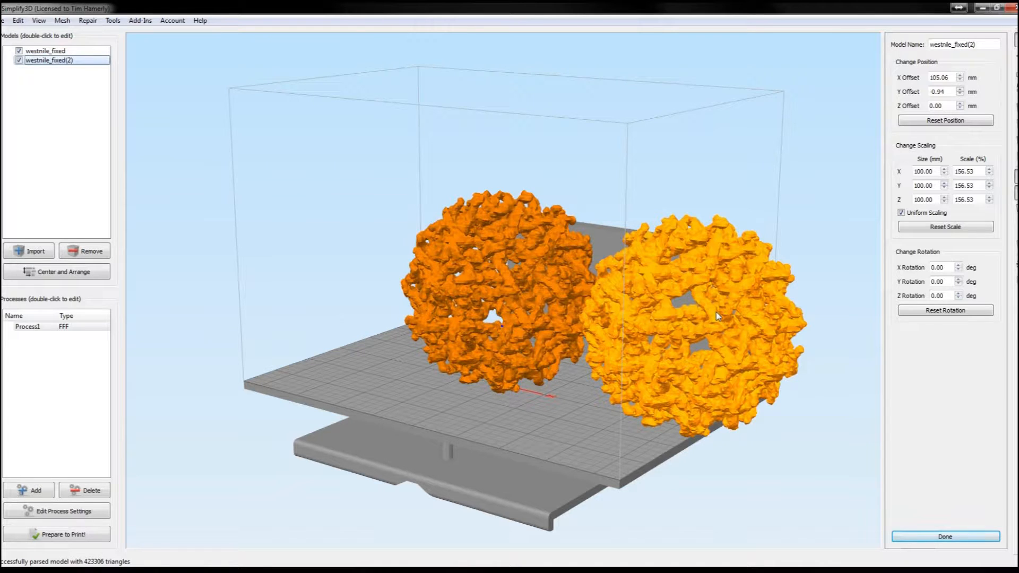
mouse_move(756, 290)
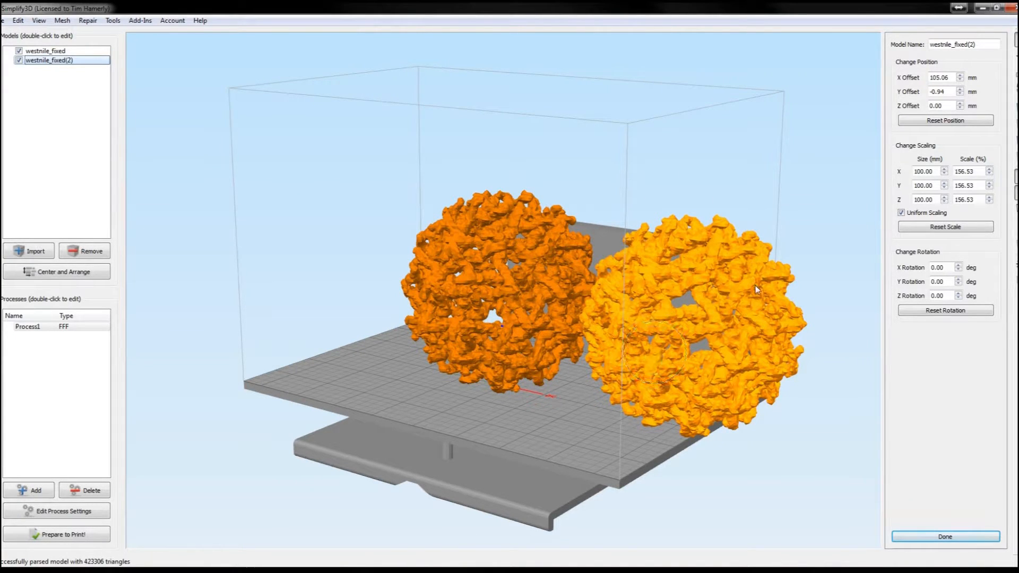
mouse_move(905, 275)
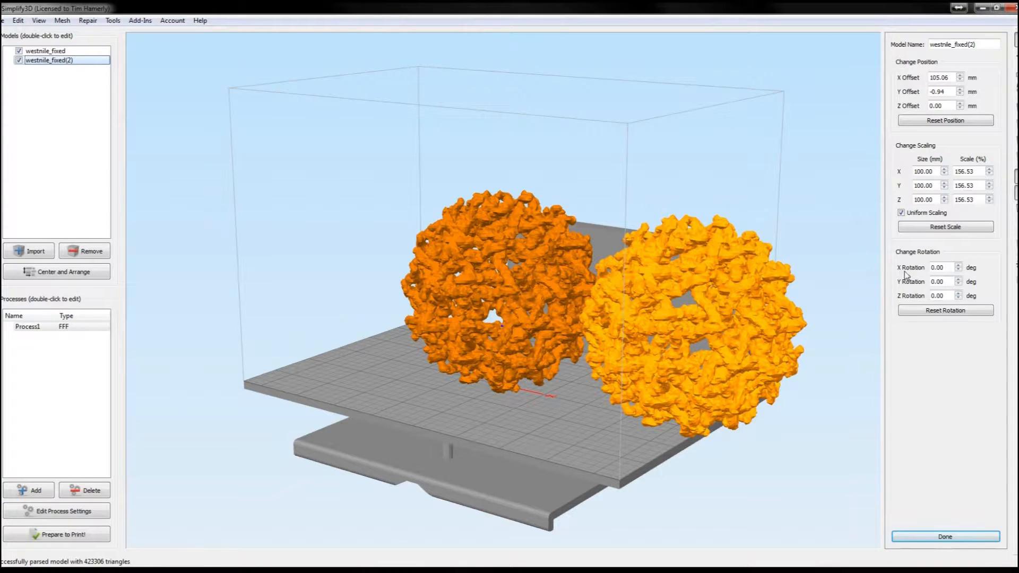
Select westnile_fixed(2)'s X rotation value so it can be set to 180°.
triple_click(939, 267)
text(180)
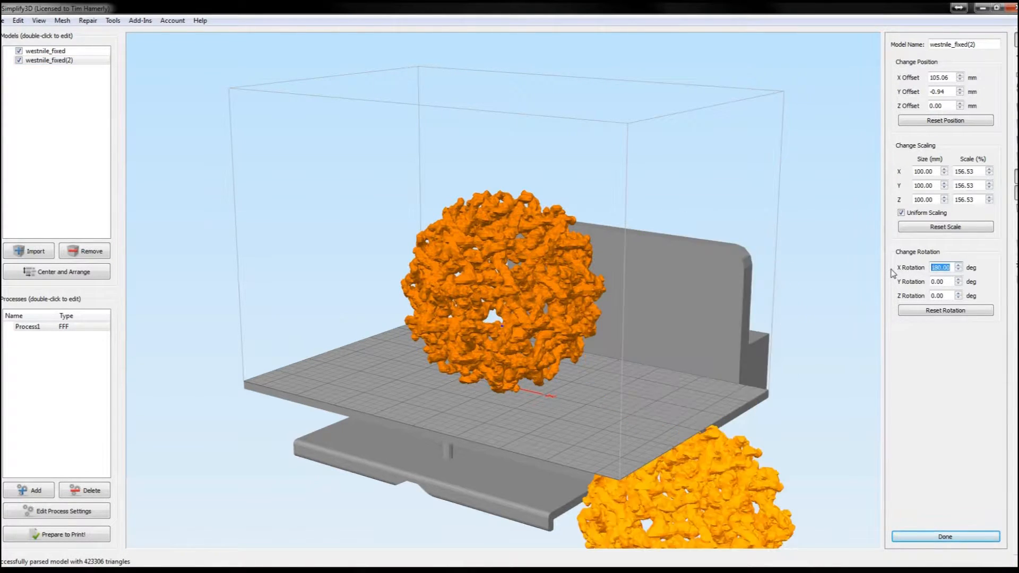
mouse_move(110, 318)
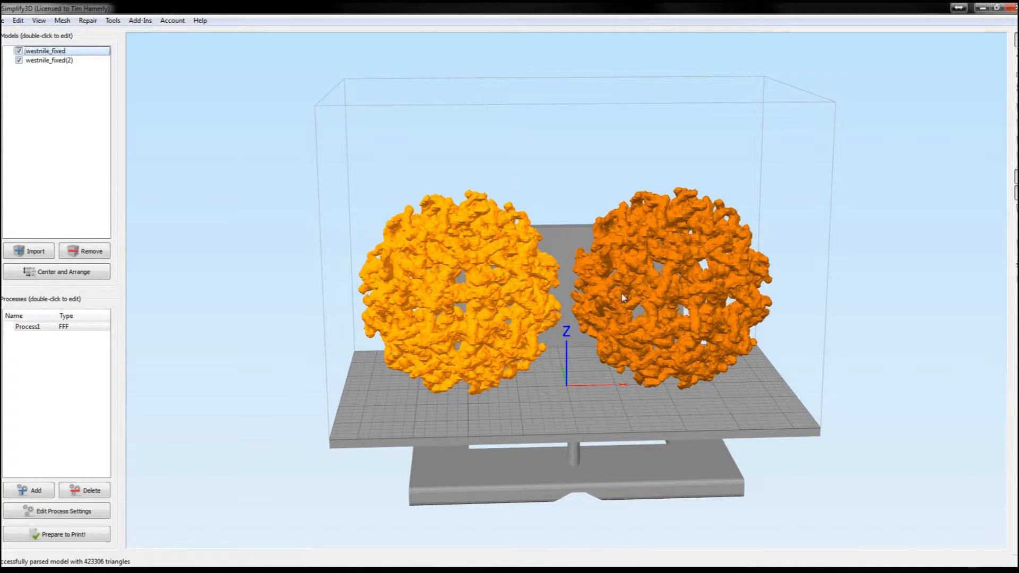
Give both capsids a Z offset of -50 mm so only their upper halves stay above the bed.
double_click(44, 51)
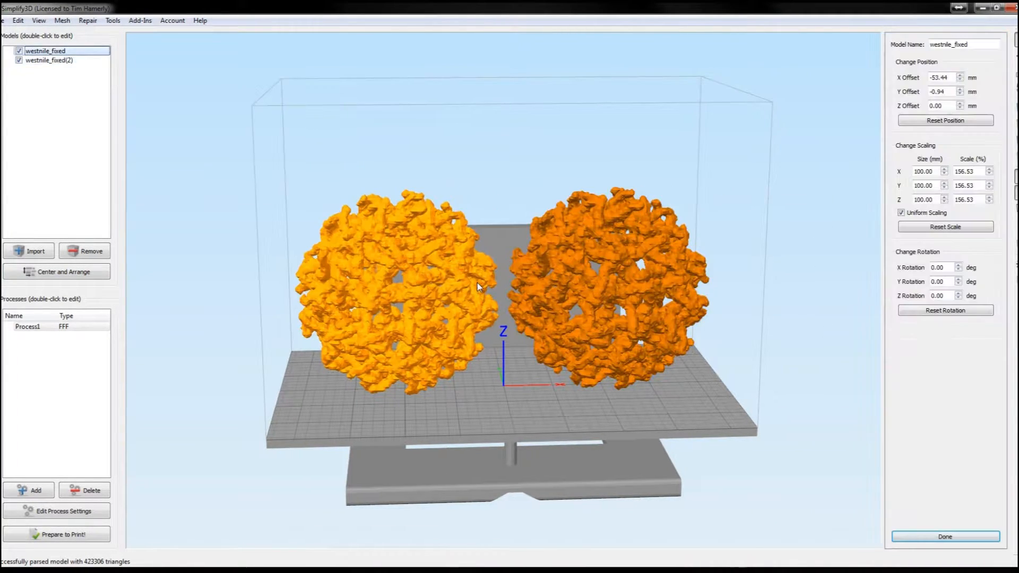
click(48, 60)
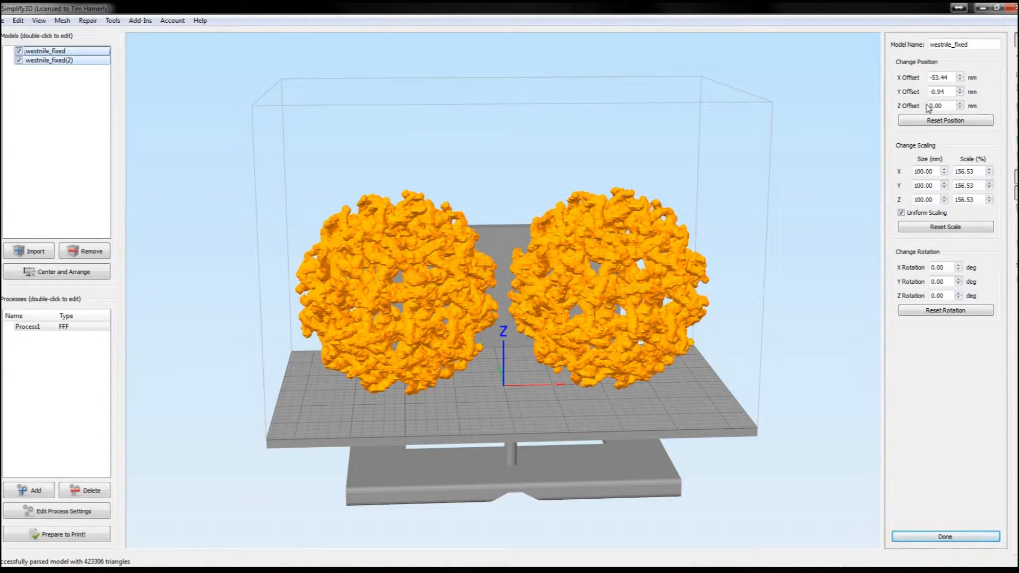
triple_click(940, 105)
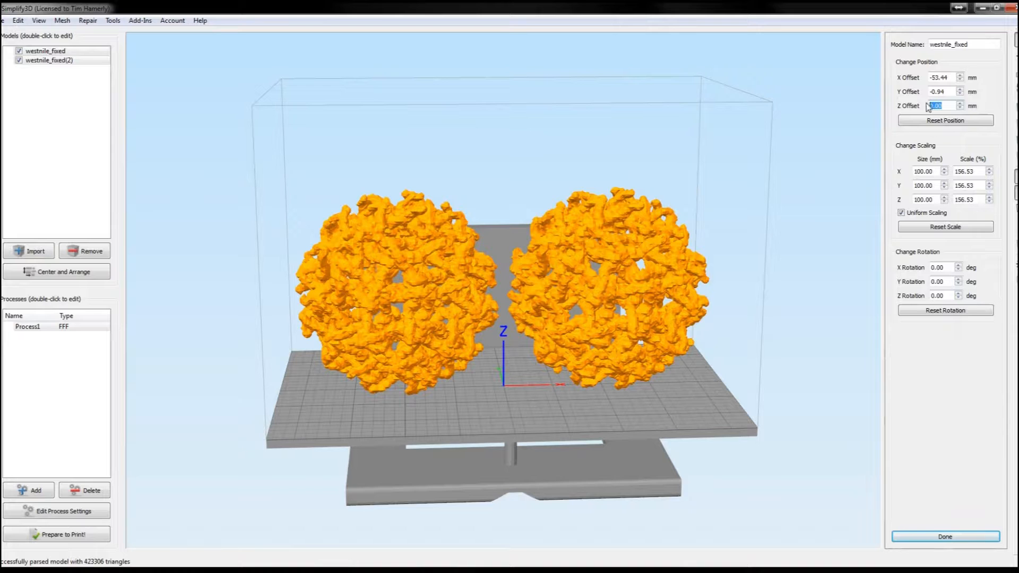
text(-50)
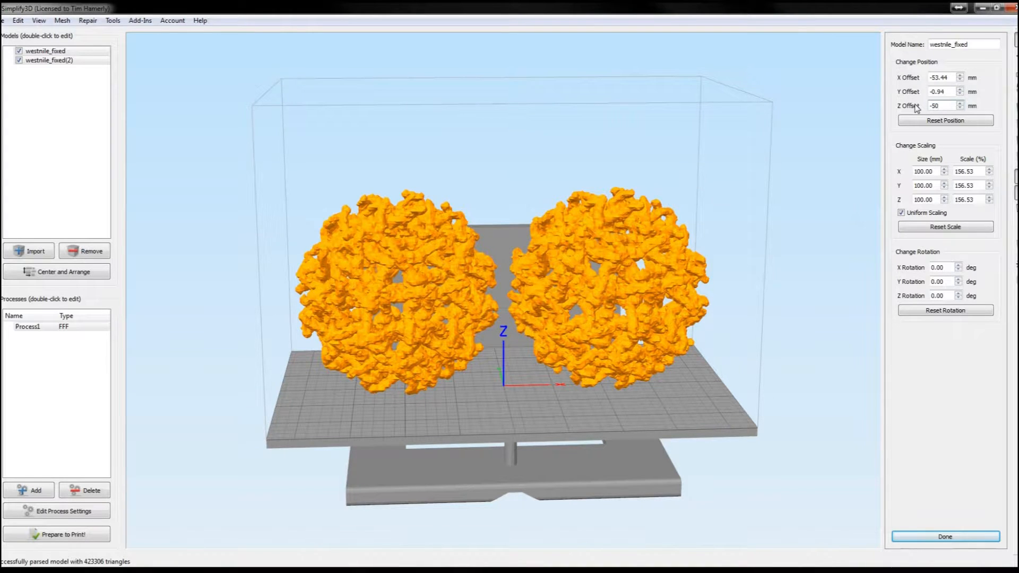
triple_click(940, 105)
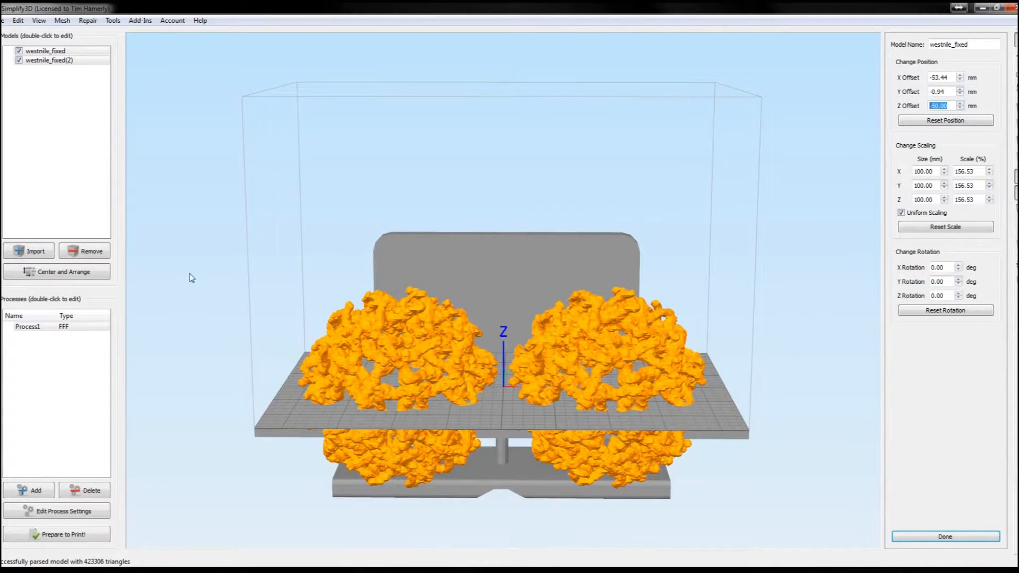
mouse_move(64, 511)
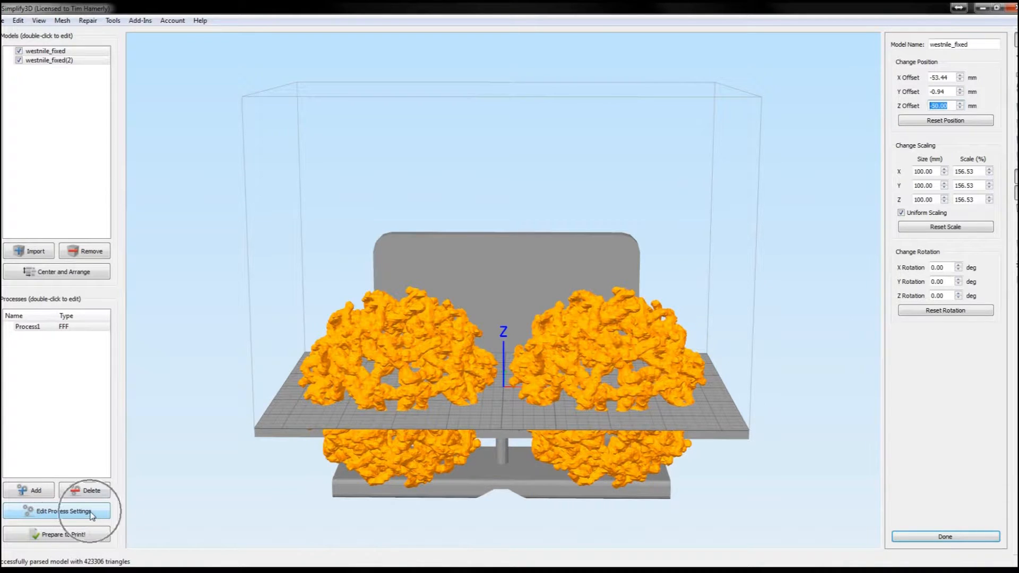
Show the FFF process settings, review the right extruder, then the layer settings.
click(63, 510)
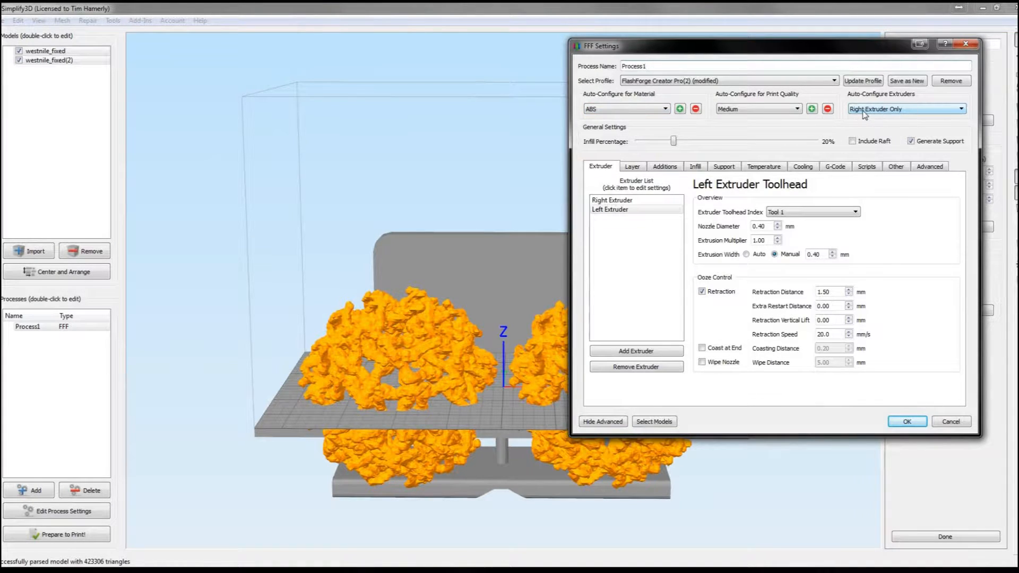
mouse_move(652, 104)
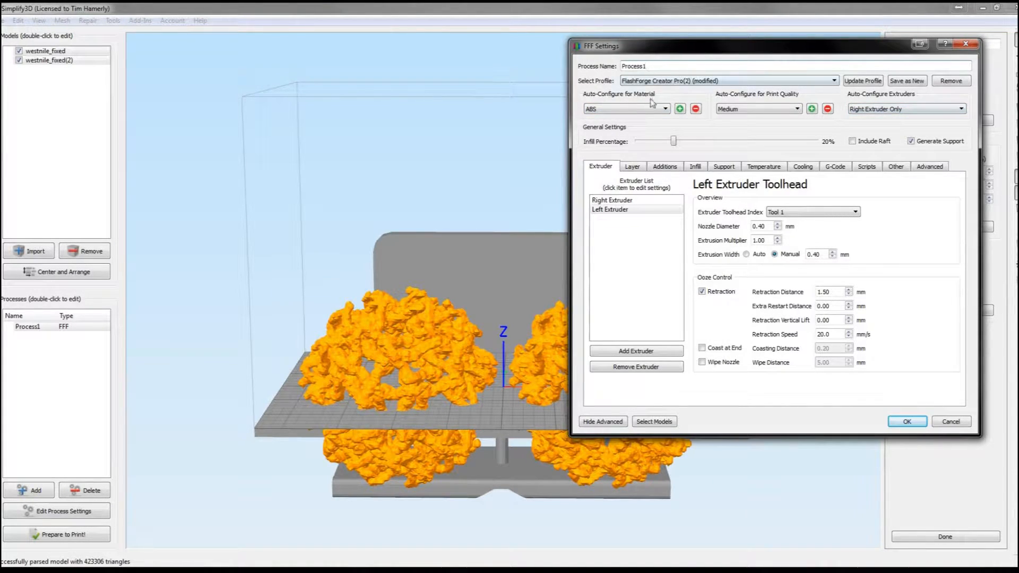
mouse_move(842, 259)
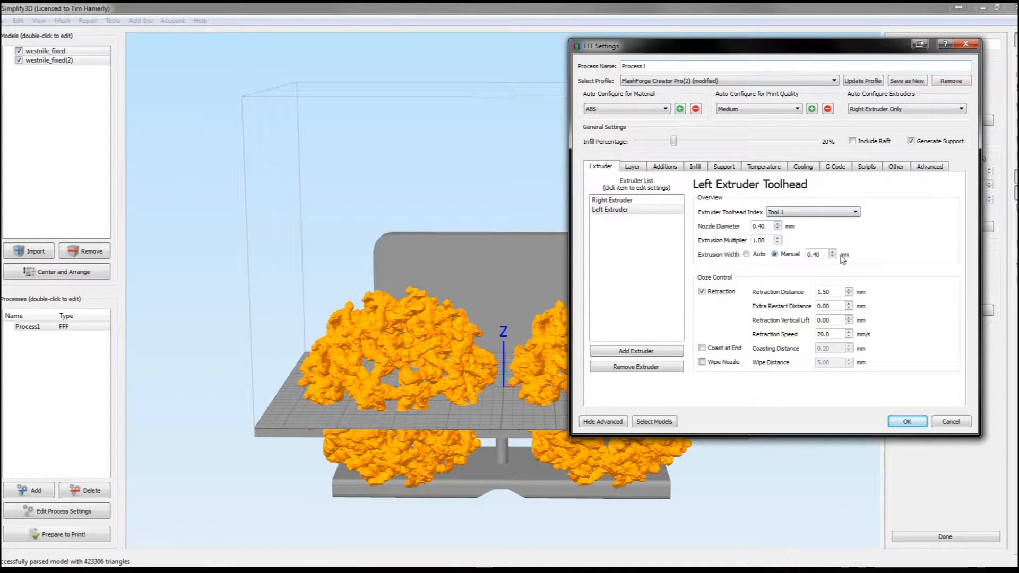
click(611, 200)
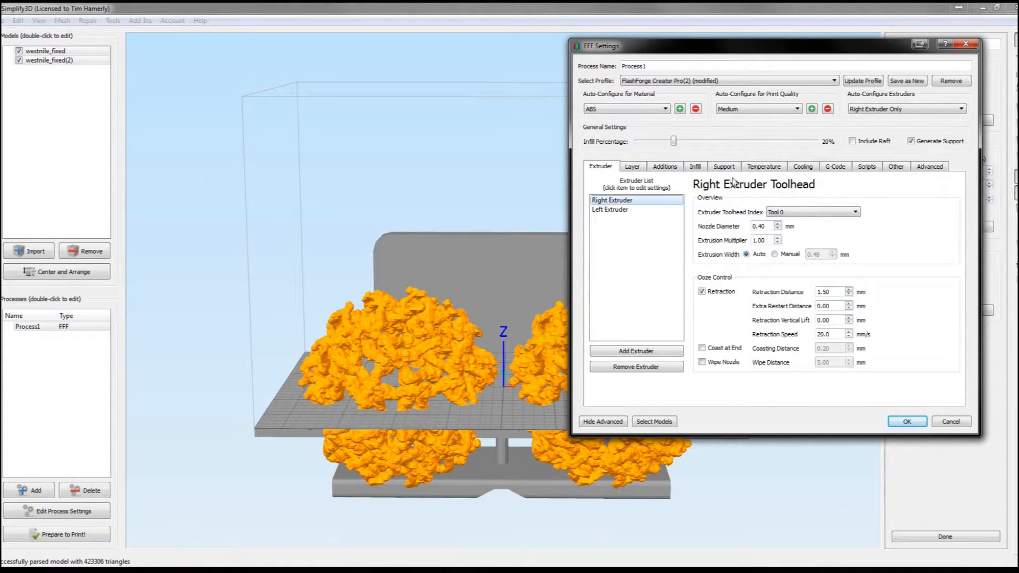
click(631, 166)
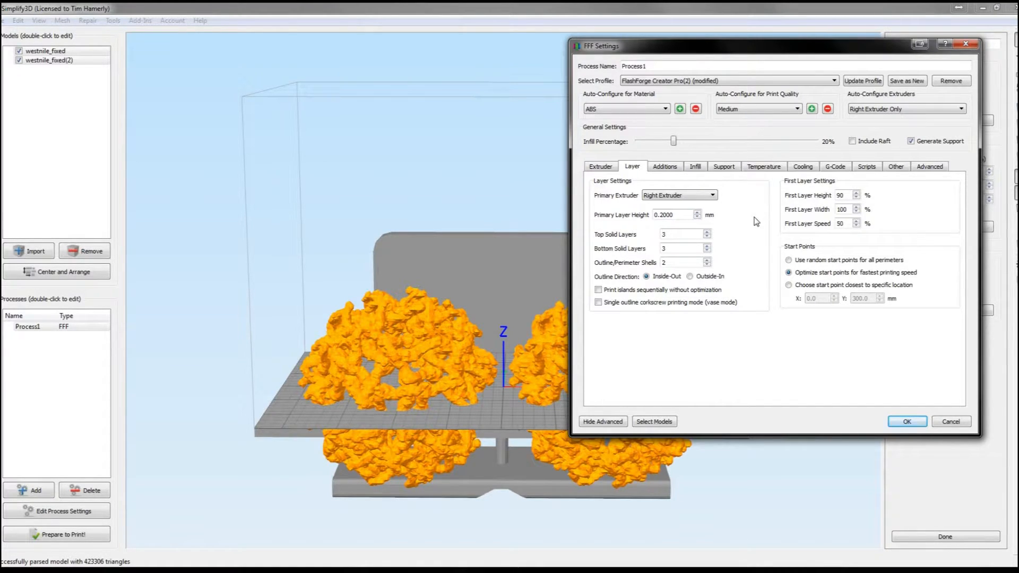
mouse_move(741, 241)
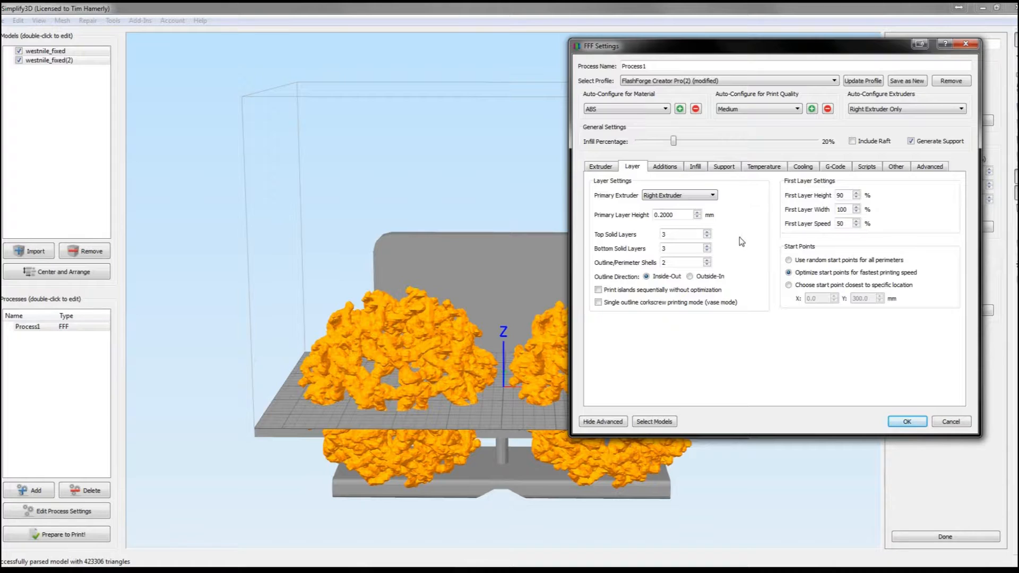
mouse_move(701, 251)
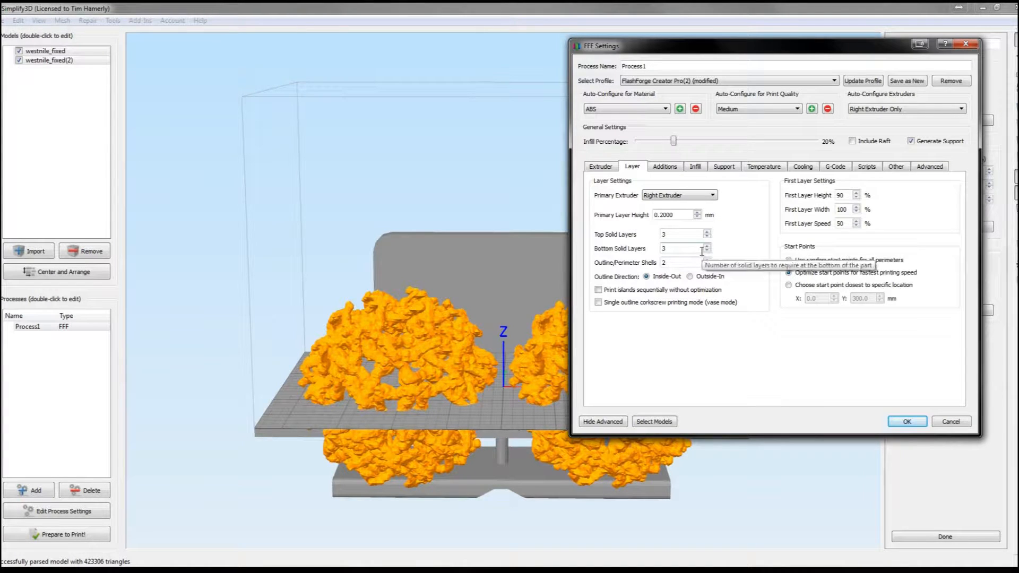
Review the additions settings, then the infill settings, keeping Concentric as the external fill pattern.
click(664, 166)
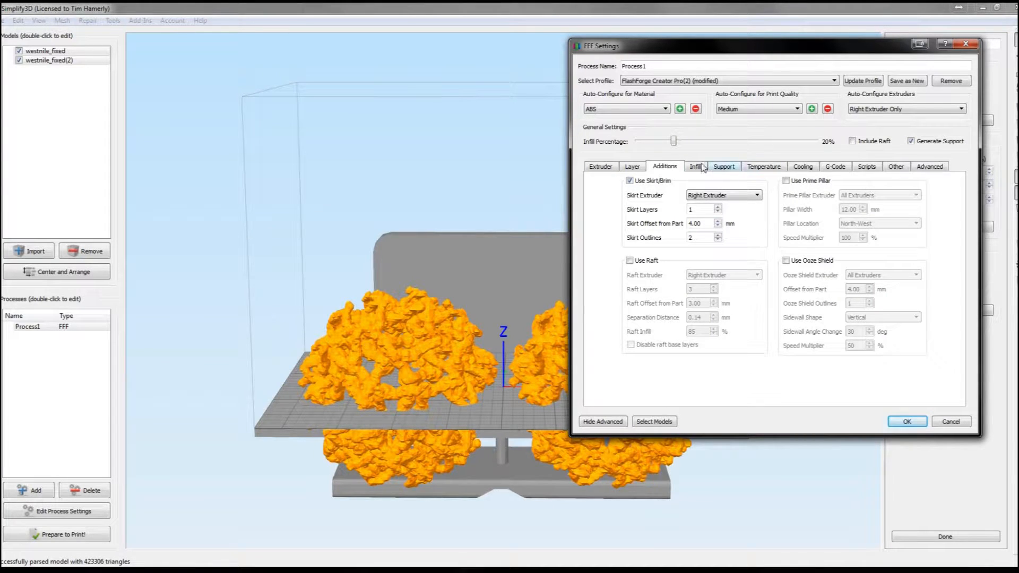
mouse_move(773, 221)
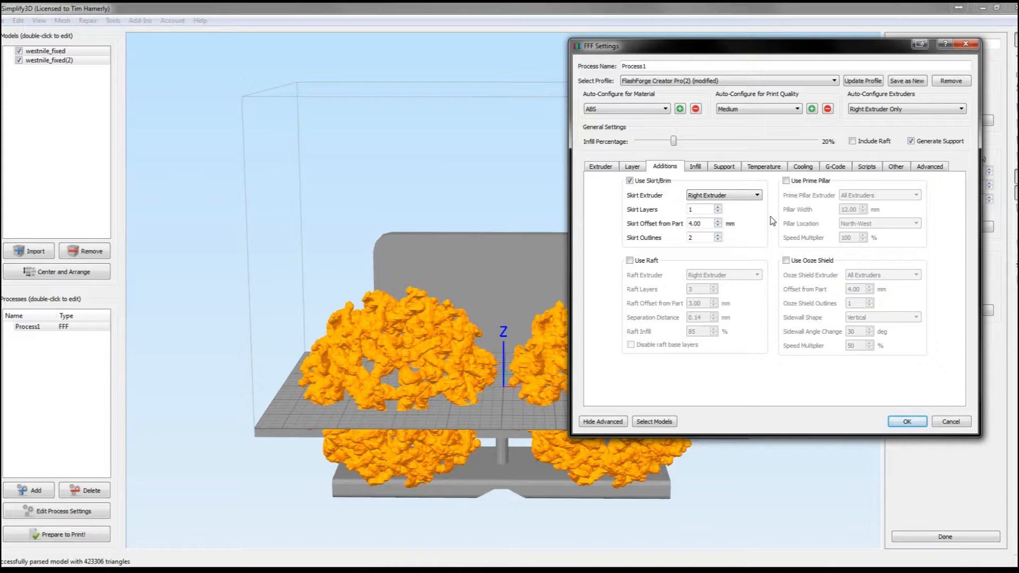
click(695, 166)
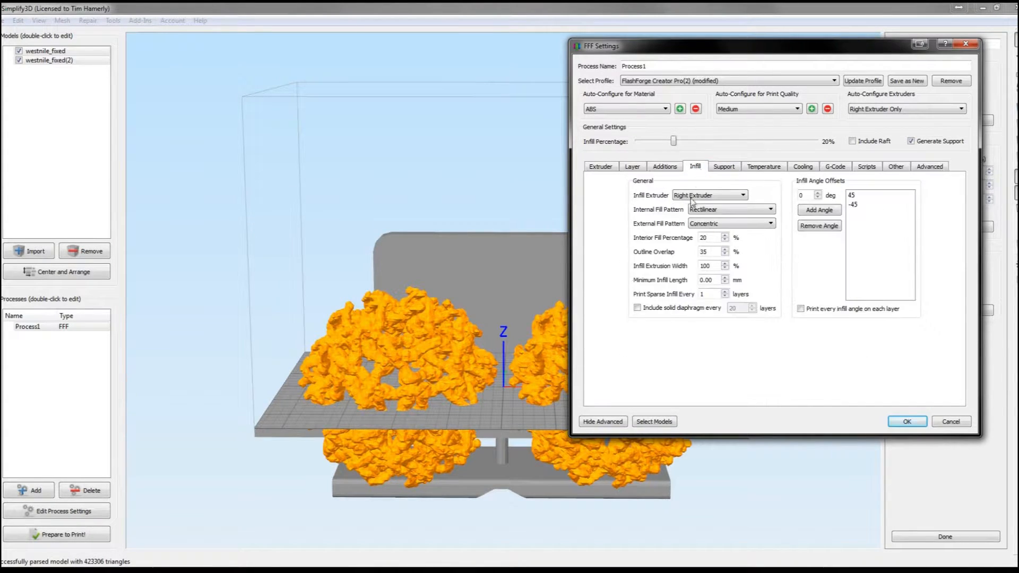
click(771, 209)
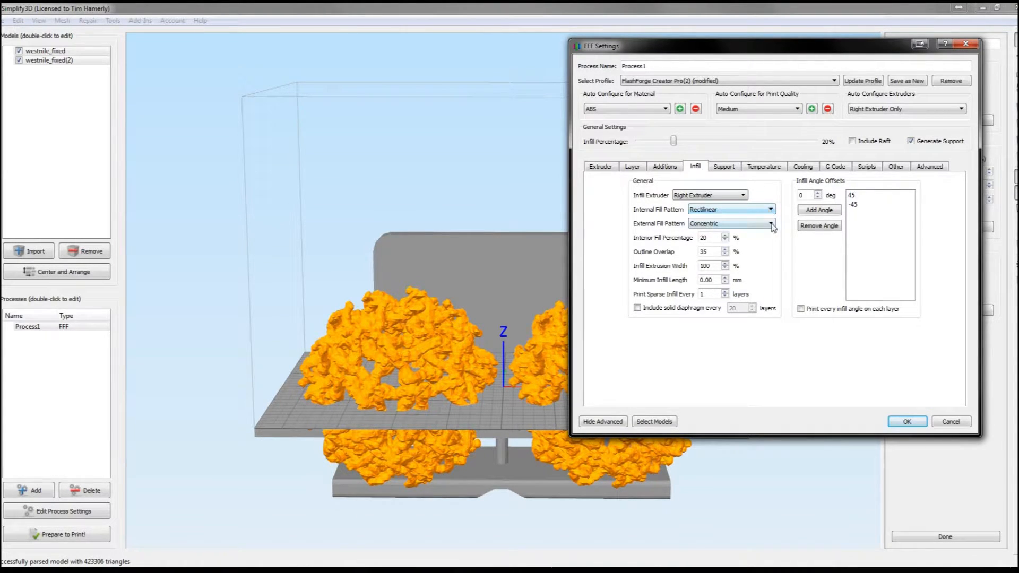
click(771, 223)
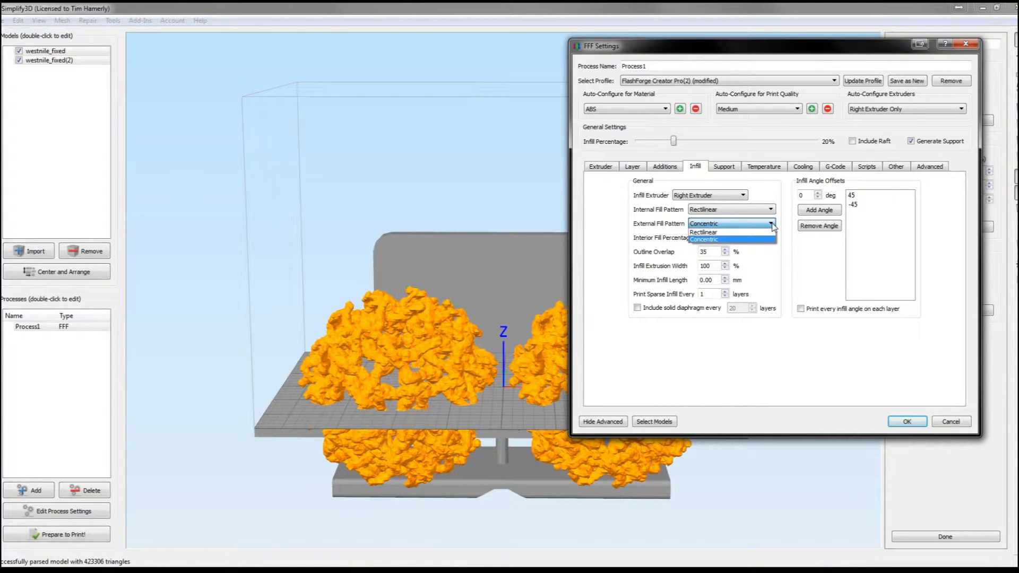
click(704, 240)
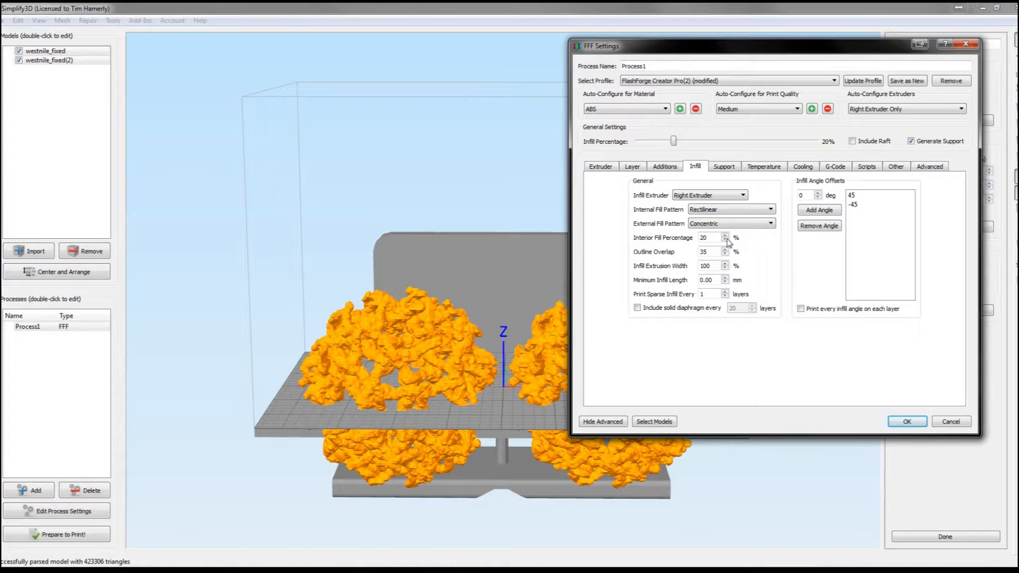
mouse_move(795, 253)
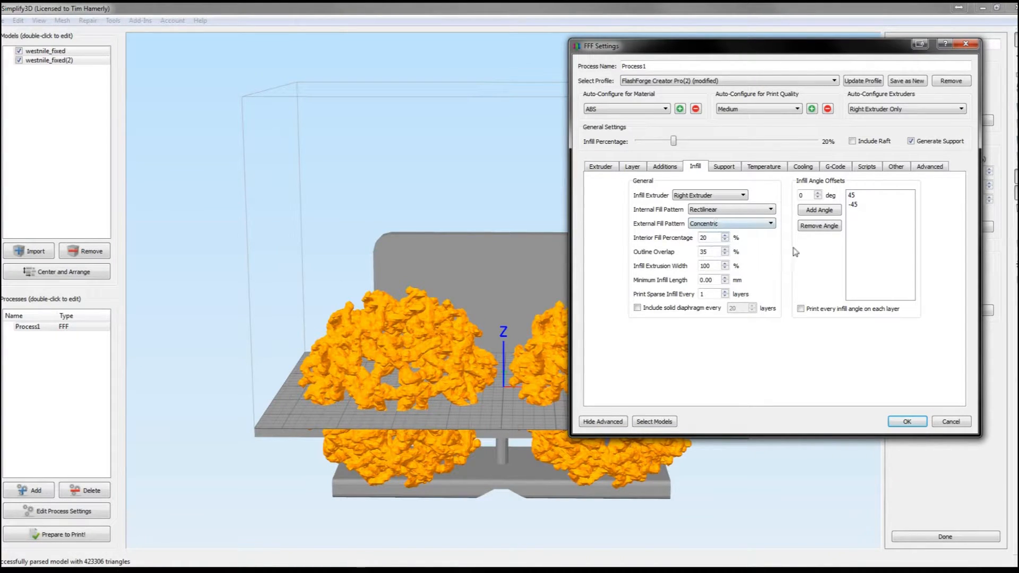
Review the support settings, keeping the Normal support type with generation on.
click(723, 166)
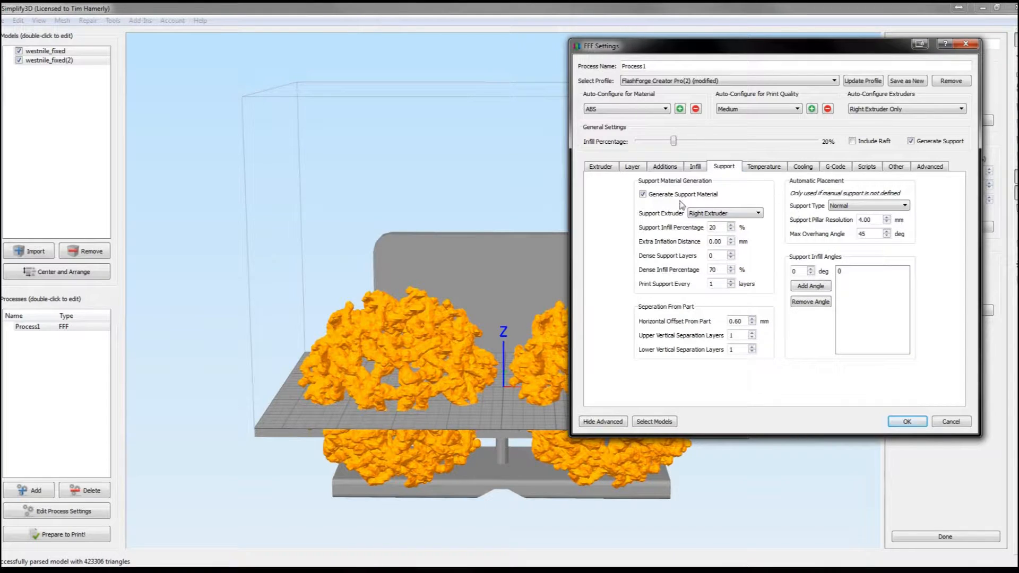
mouse_move(741, 224)
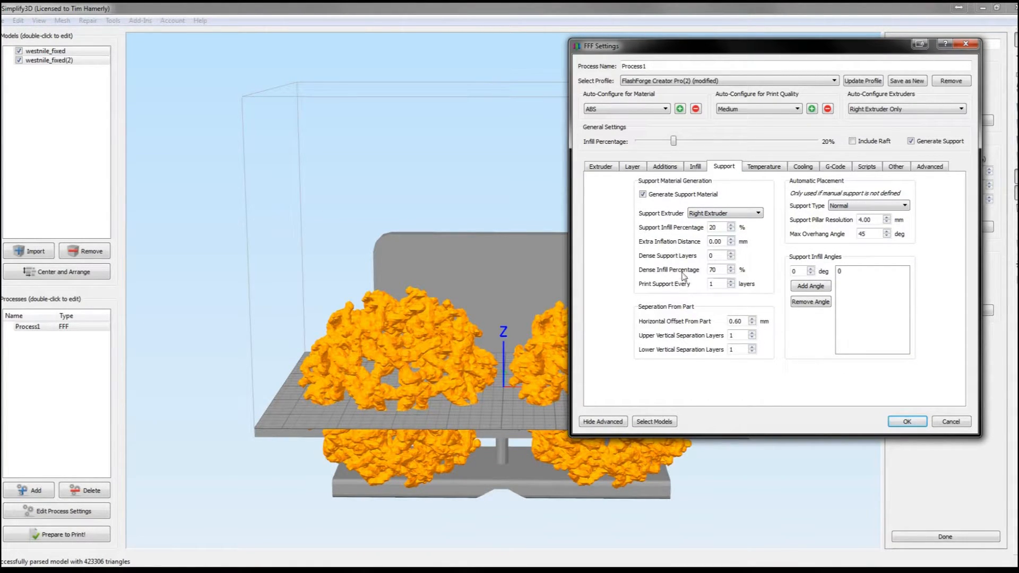
mouse_move(746, 319)
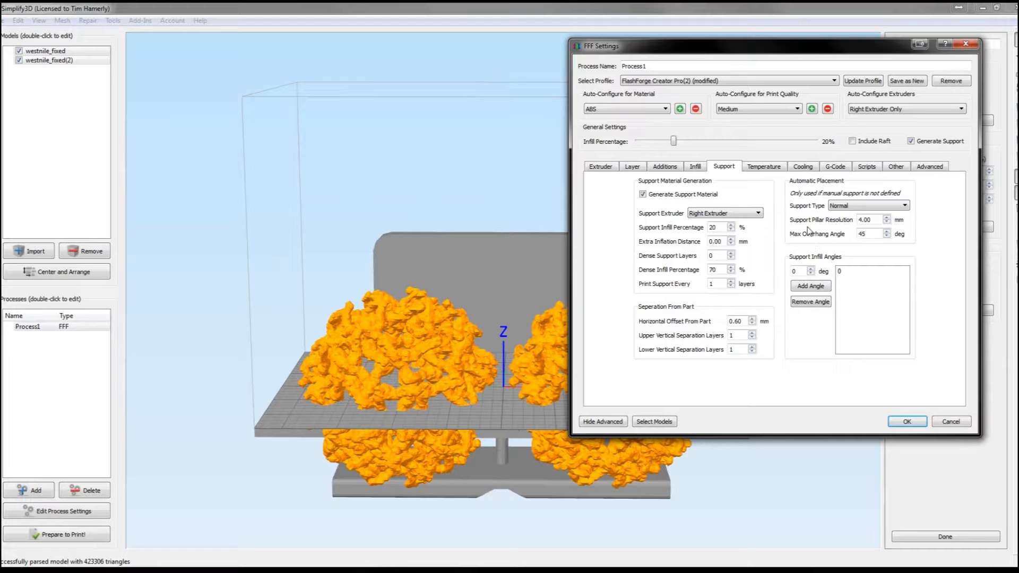
click(904, 206)
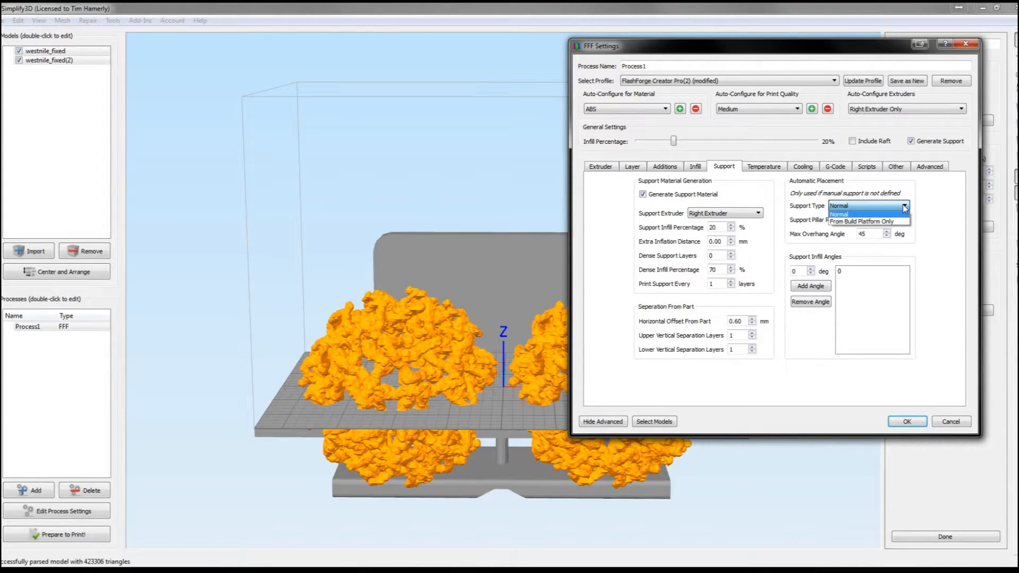
click(838, 214)
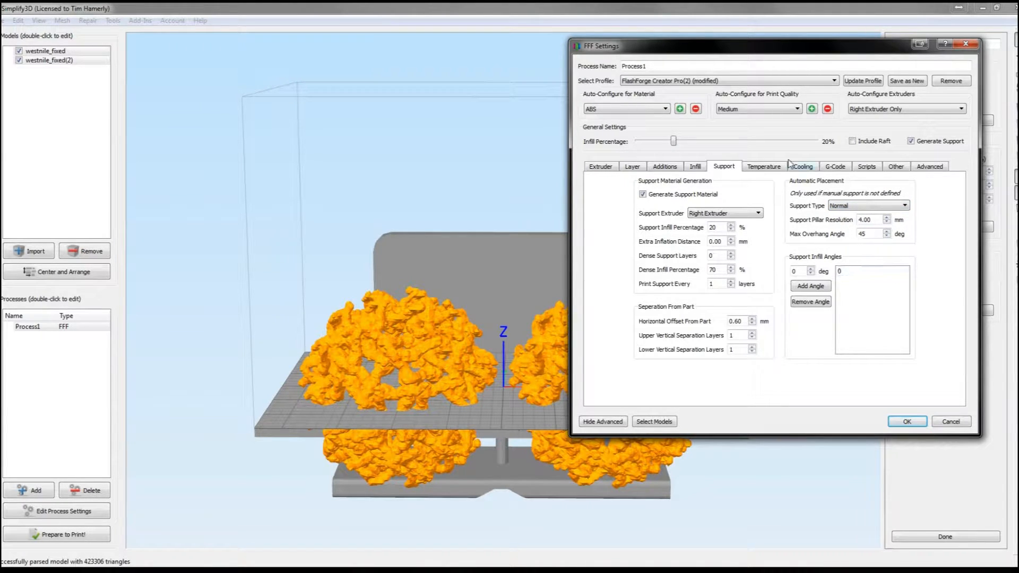
Review the temperature settings, showing the right extruder's 230 °C setpoint.
click(763, 166)
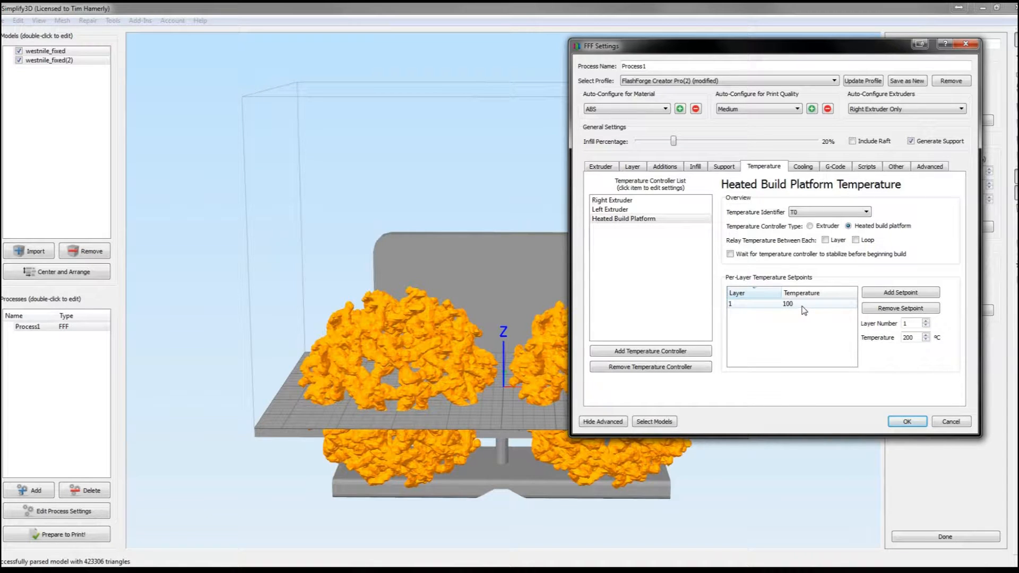
mouse_move(799, 328)
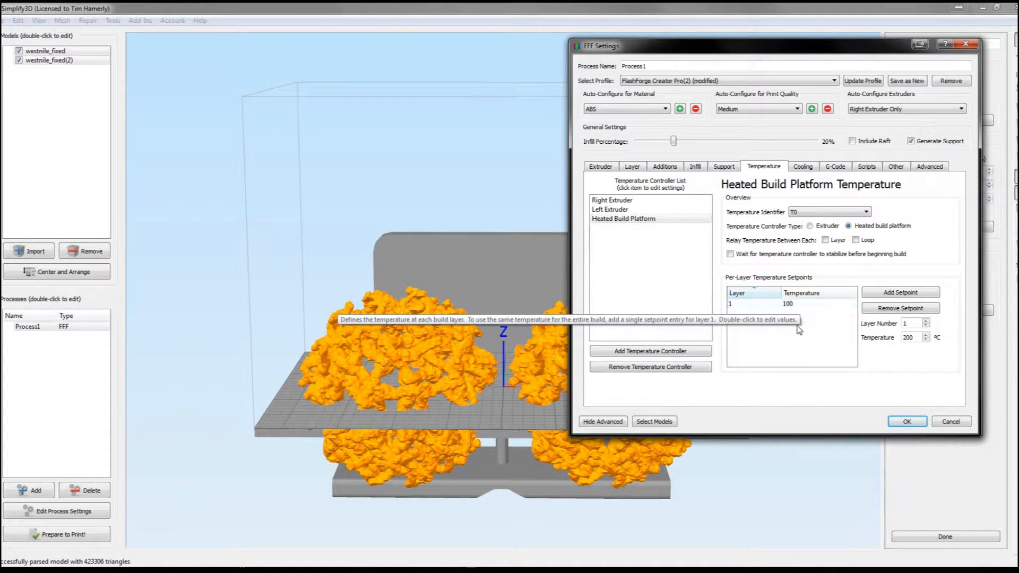
mouse_move(622, 222)
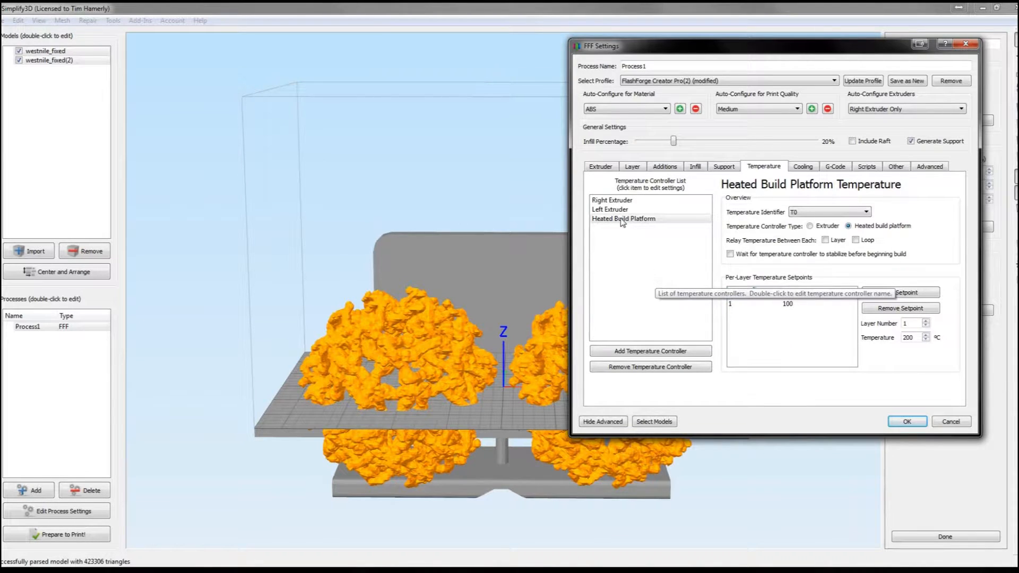
click(612, 200)
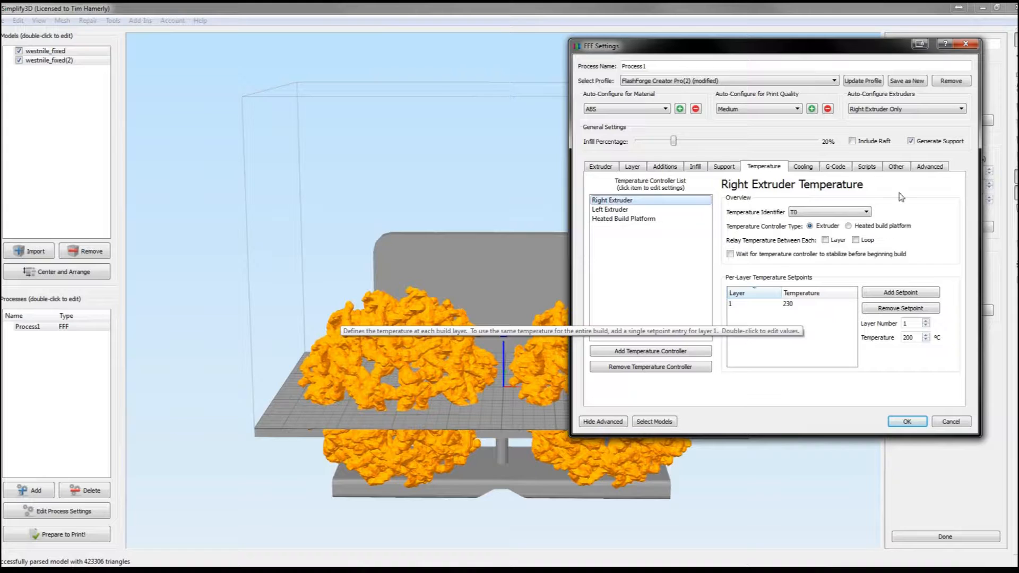
Review the cooling settings with per-layer fan speeds and speed overrides.
click(802, 167)
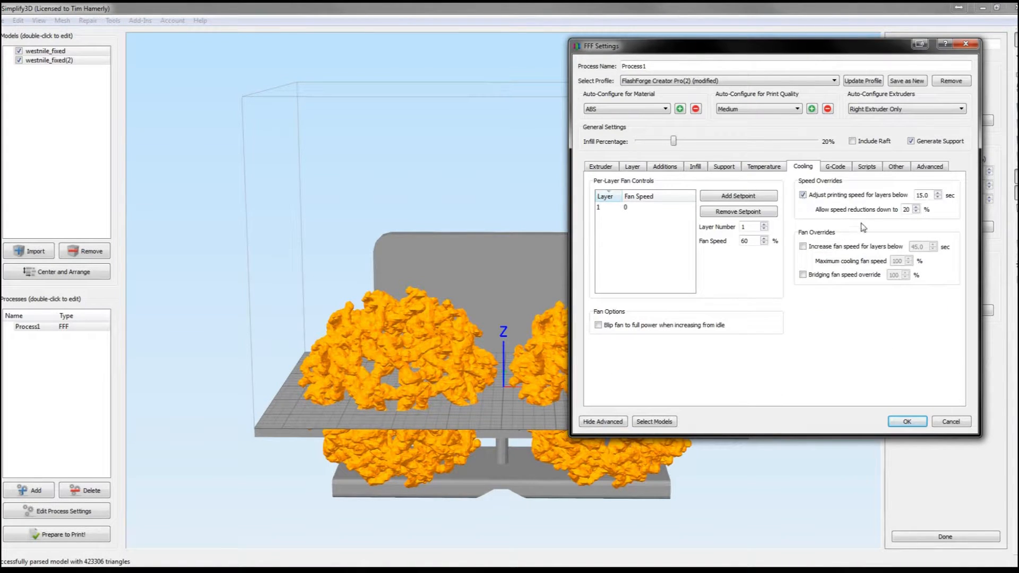
mouse_move(951, 185)
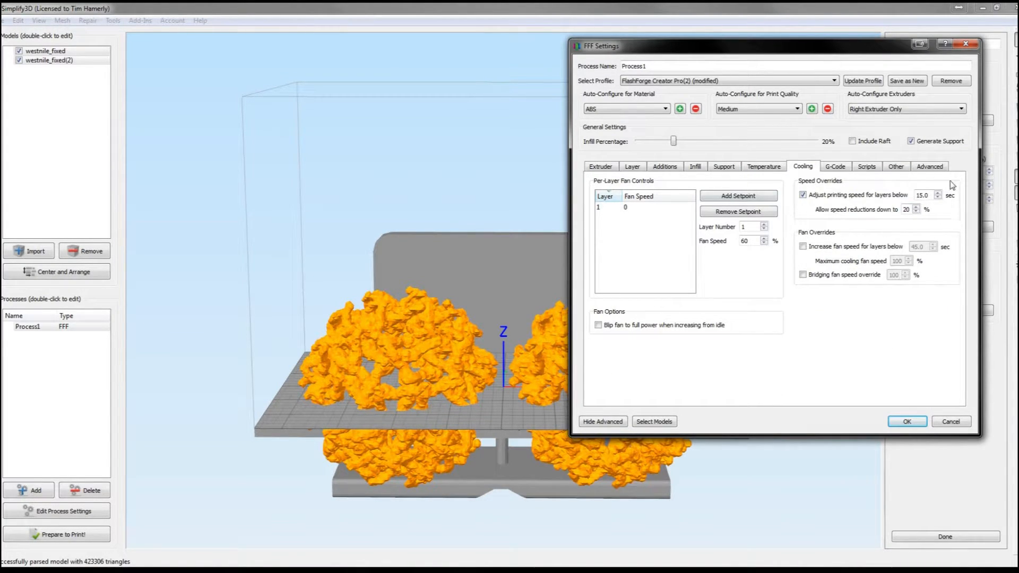
mouse_move(943, 219)
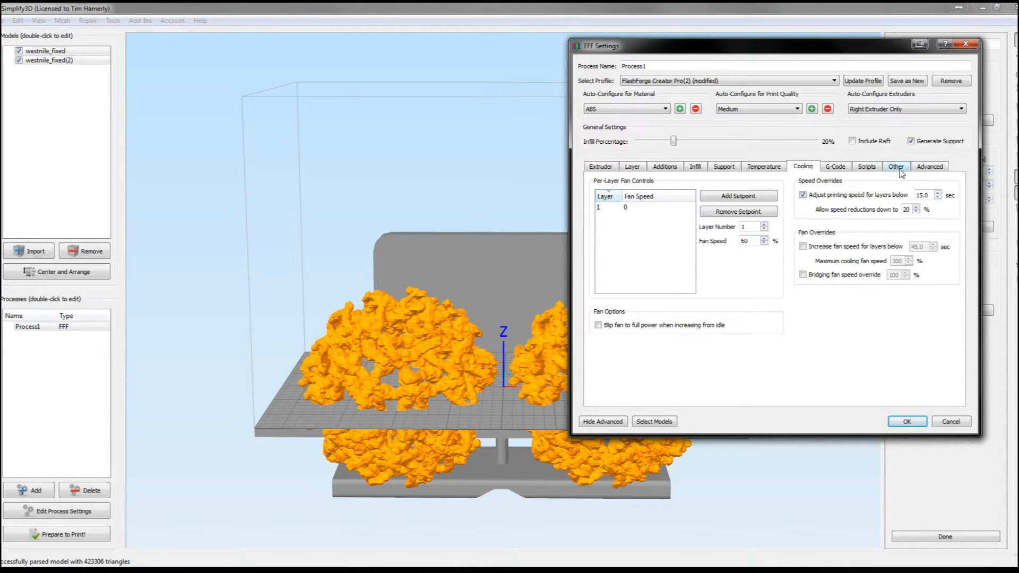
Show the Other settings: 50 mm/s print speed, 1.75 mm filament, -0.10 mm horizontal compensation.
click(896, 166)
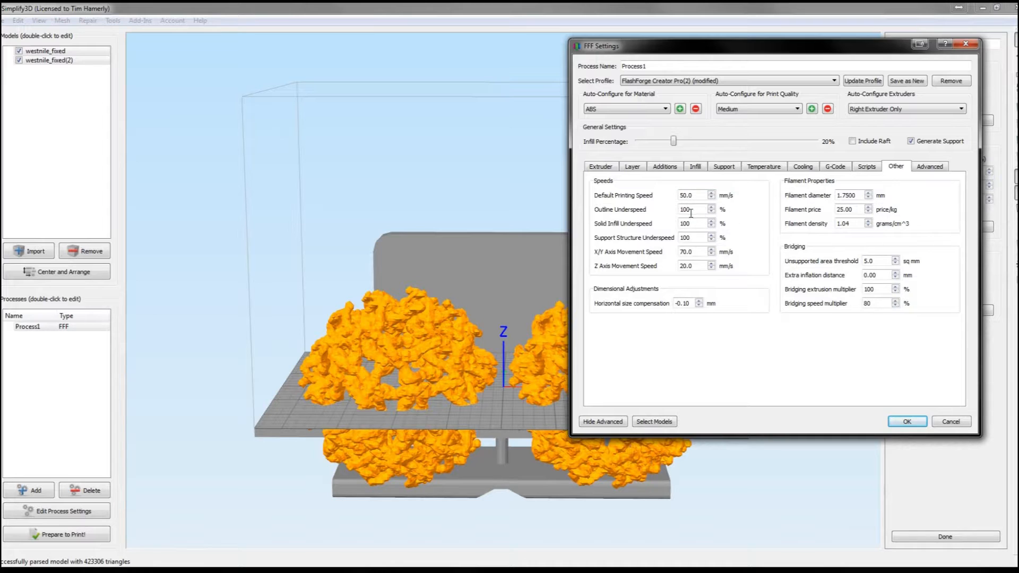
mouse_move(692, 195)
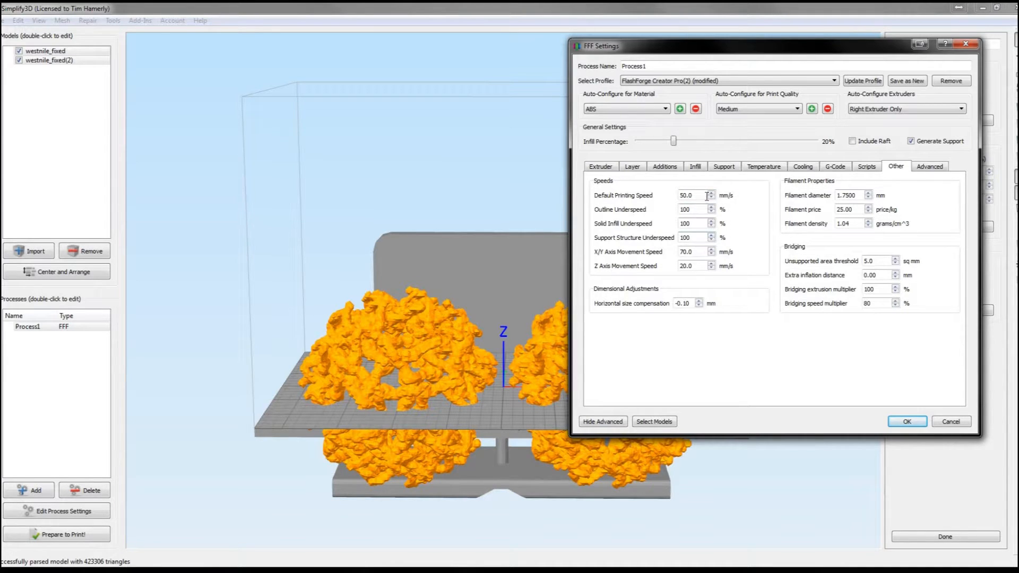
mouse_move(697, 192)
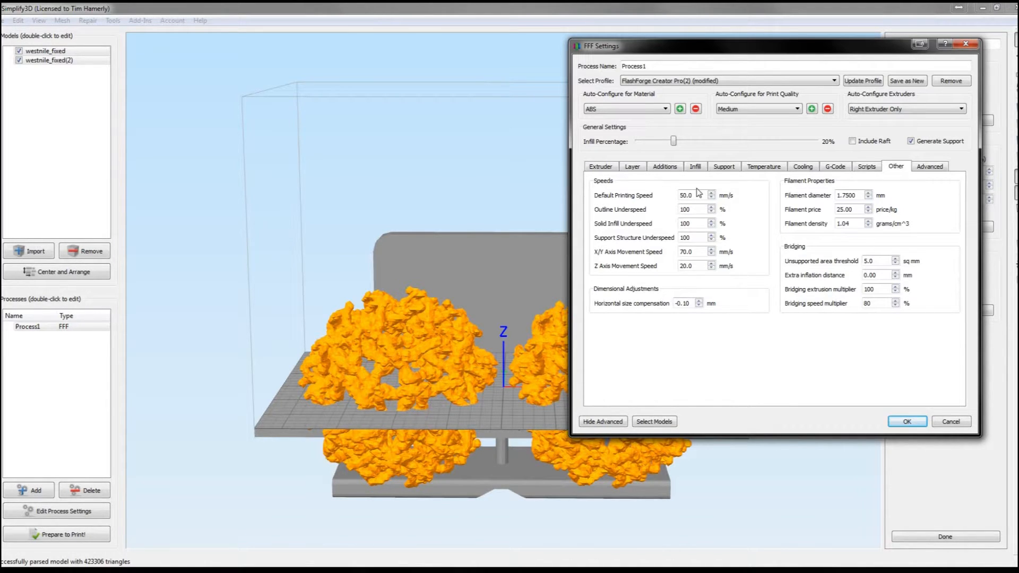
mouse_move(719, 403)
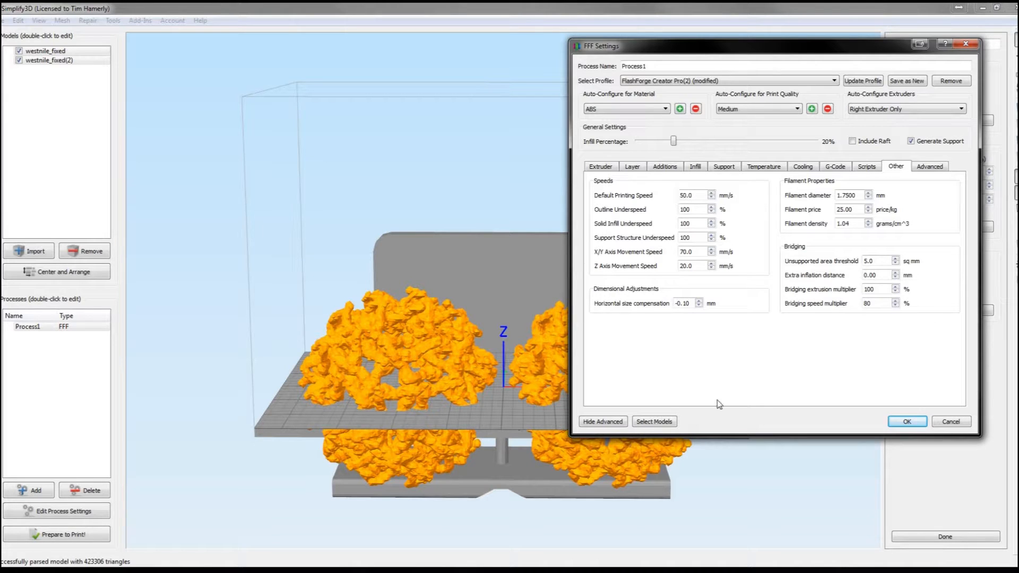
mouse_move(907, 422)
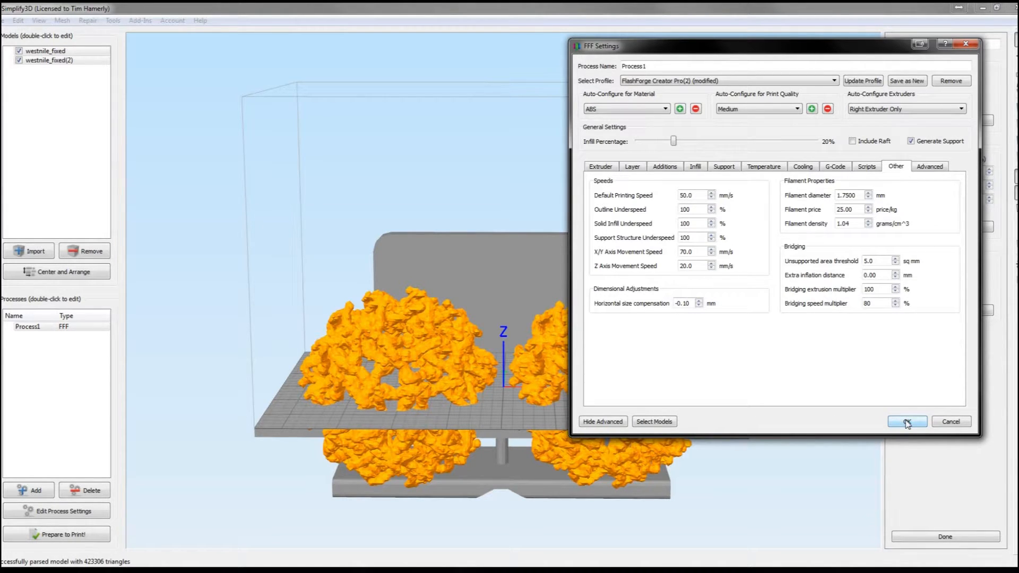
Accept the process settings and slice both capsid halves into a toolpath preview.
click(906, 421)
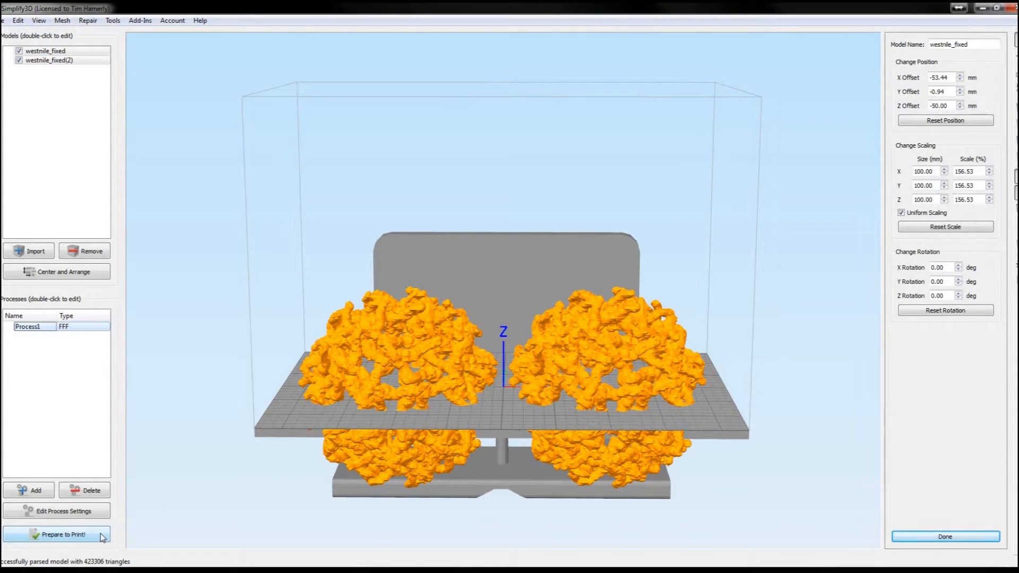
click(57, 535)
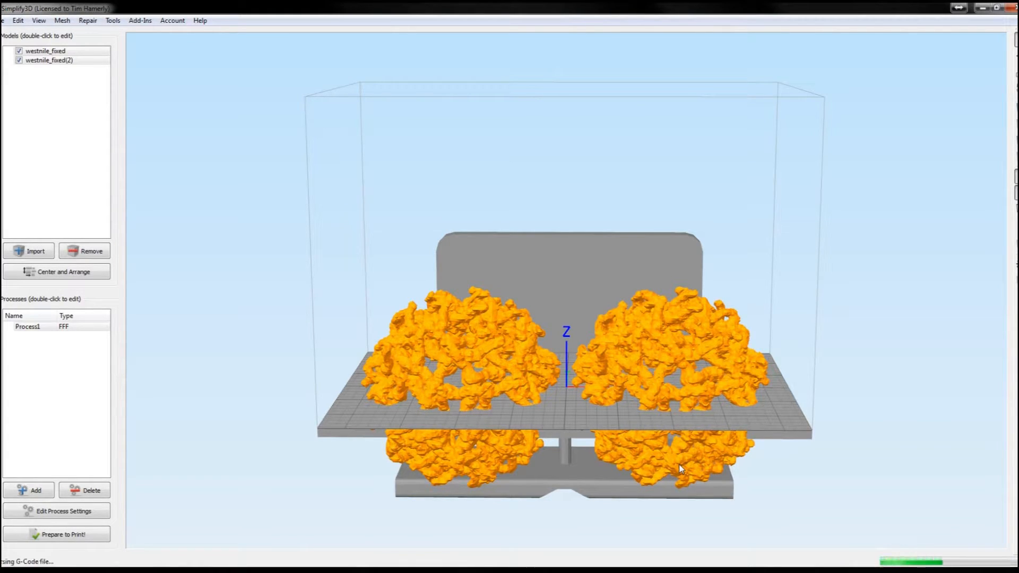
click(57, 535)
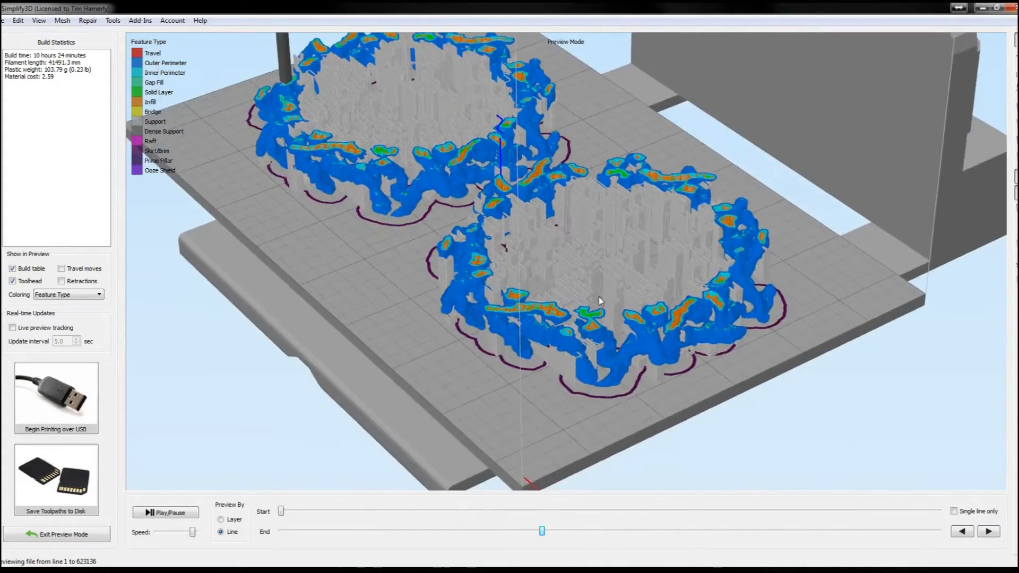
Zoom in on one capsid half's perimeters, infill and support columns.
scroll(up, 3)
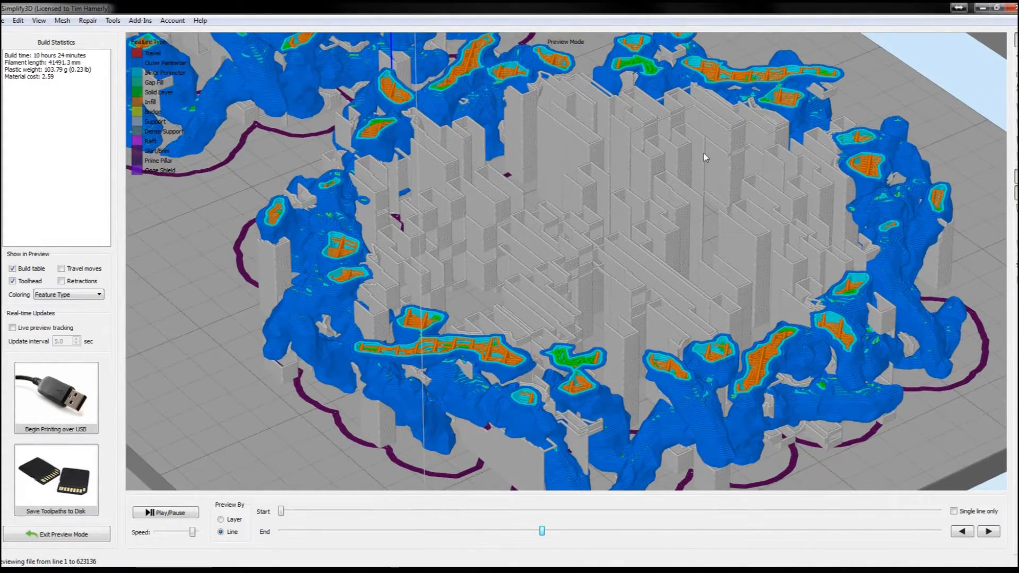
mouse_move(922, 212)
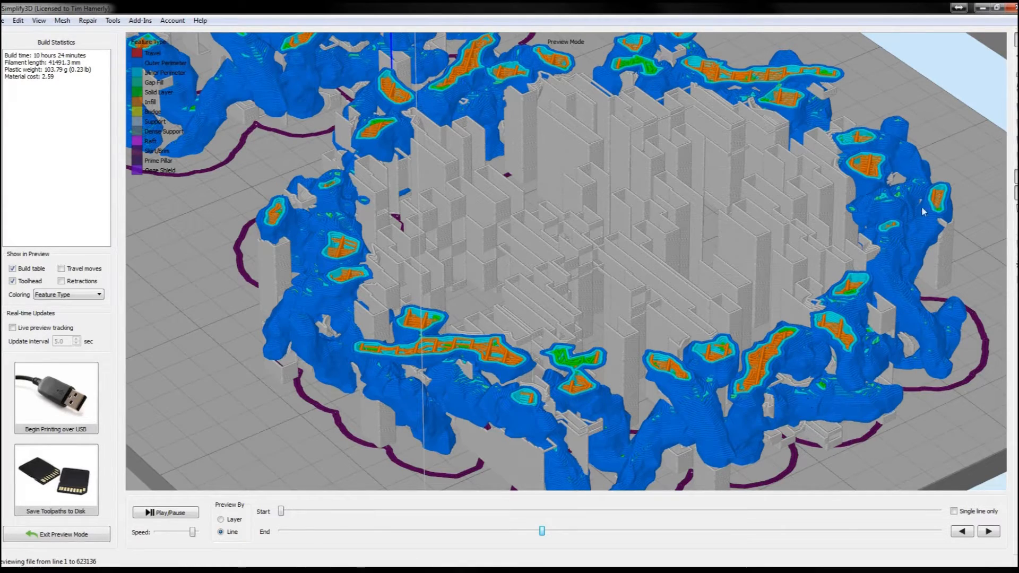